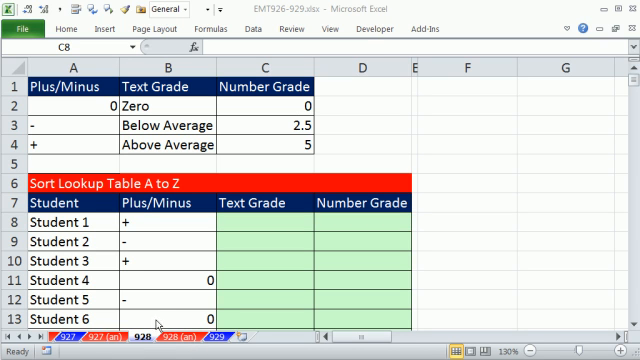
# Sort the first grade lookup table A to Z from its right-click menu.
pyautogui.click(256, 220)
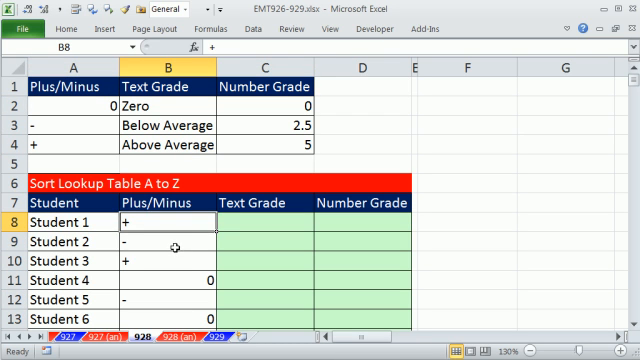
pyautogui.click(164, 272)
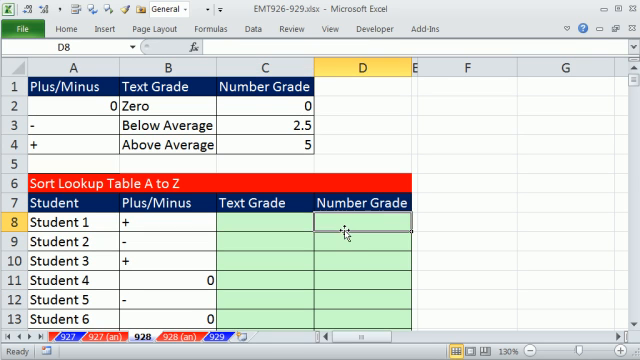
pyautogui.moveTo(96, 104)
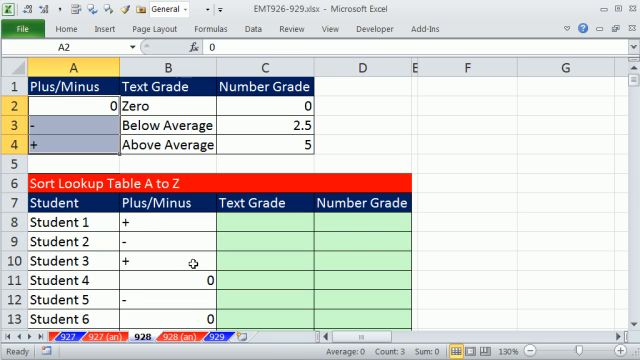
pyautogui.click(150, 102)
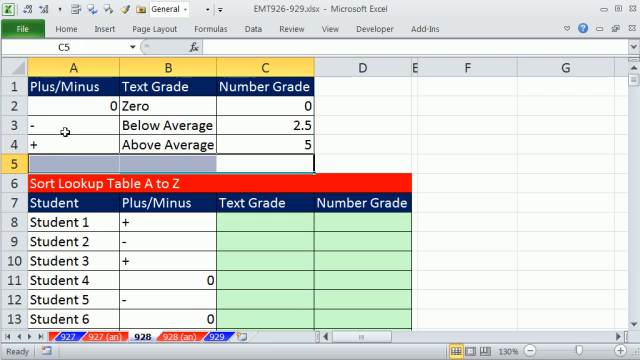
pyautogui.rightClick(50, 124)
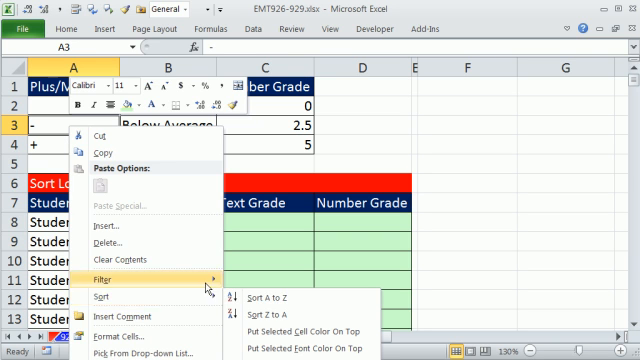
pyautogui.moveTo(100, 296)
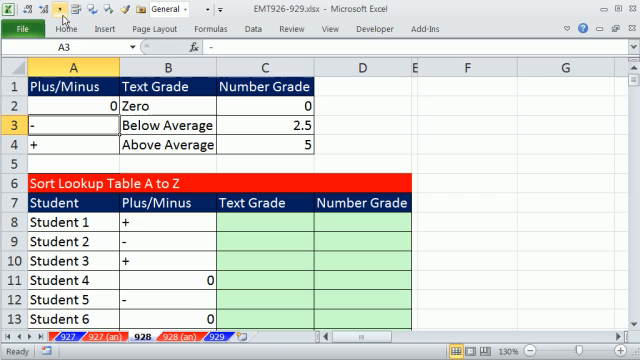
pyautogui.click(576, 76)
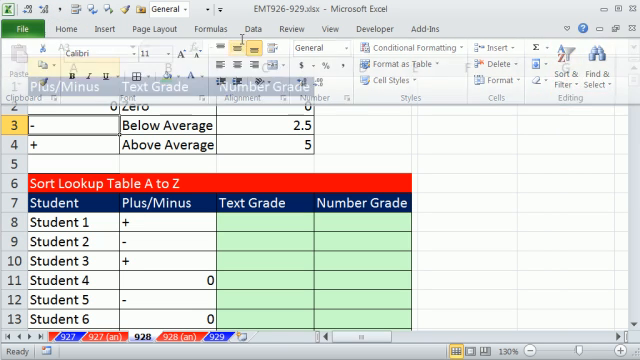
pyautogui.click(270, 28)
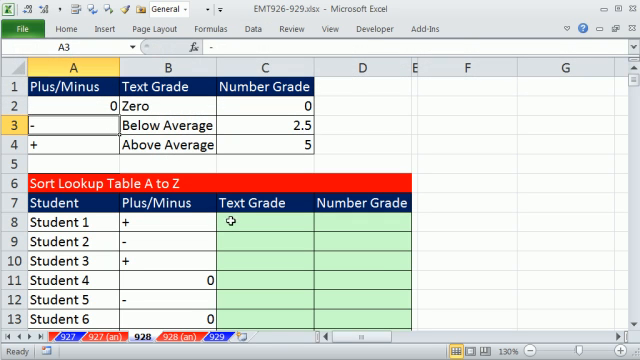
# Start Student 1's text grade as =VLOOKUP(B8,$A$2:$C$4,2 with an absolute table reference.
pyautogui.click(264, 224)
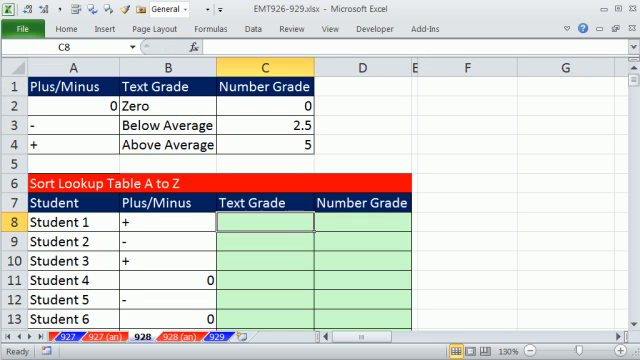
pyautogui.write('=VLOOKUP(')
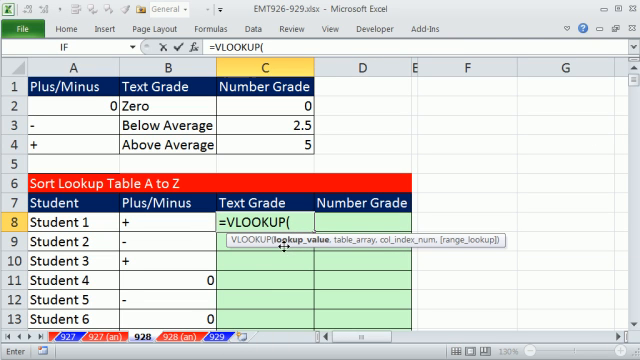
pyautogui.click(160, 228)
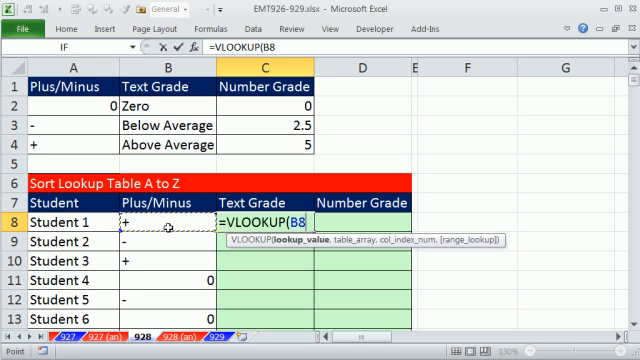
pyautogui.moveTo(150, 228)
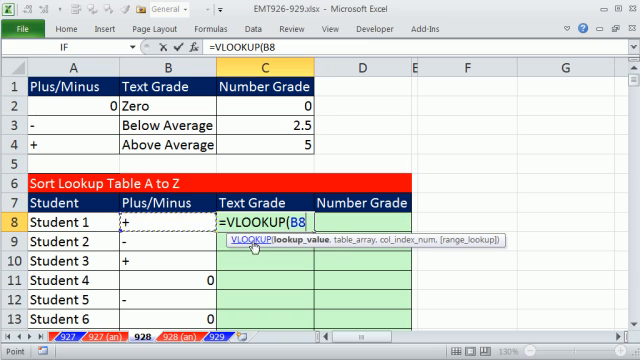
pyautogui.write(',A2:C4')
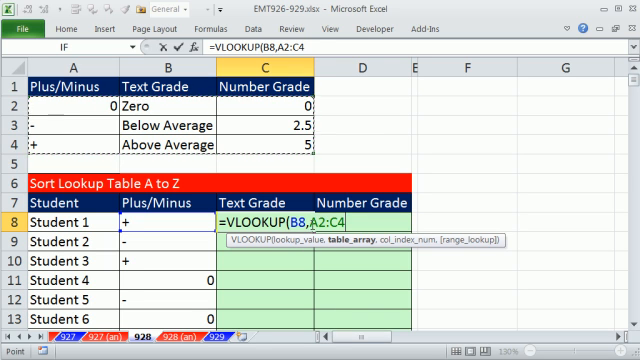
pyautogui.press('f4')
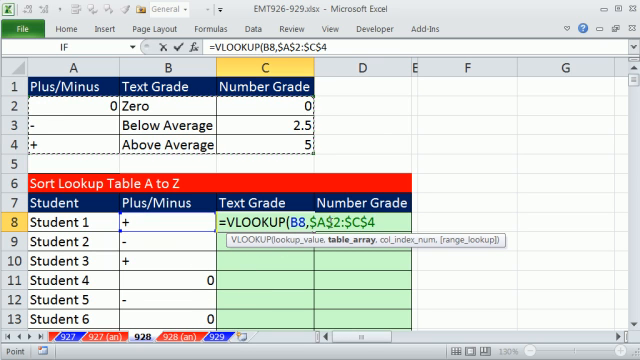
pyautogui.write(',')
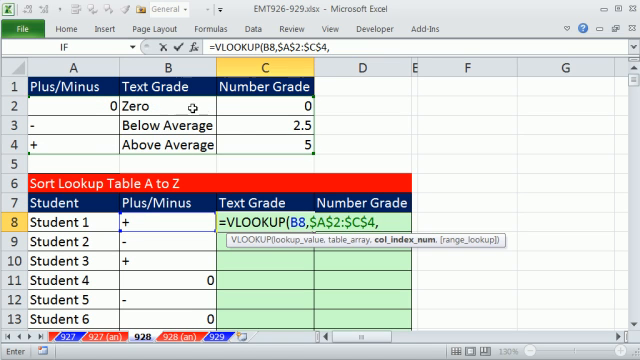
pyautogui.moveTo(416, 240)
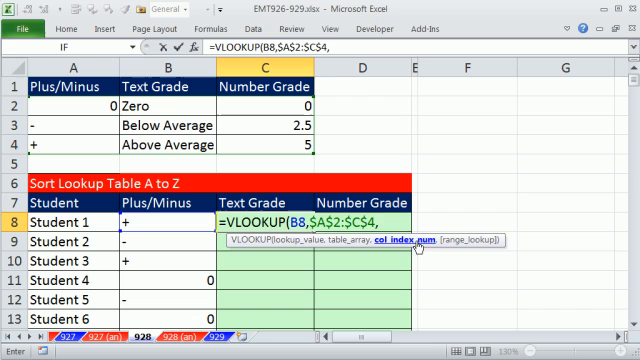
pyautogui.write('2')
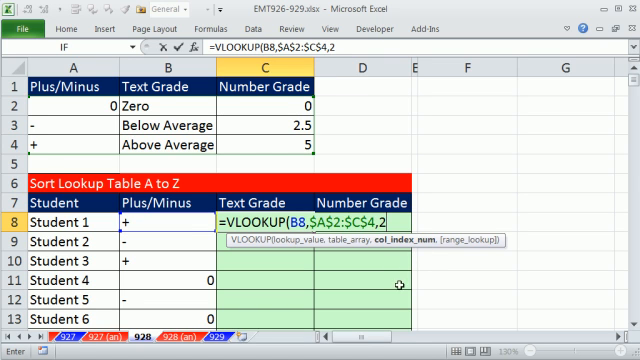
pyautogui.moveTo(504, 244)
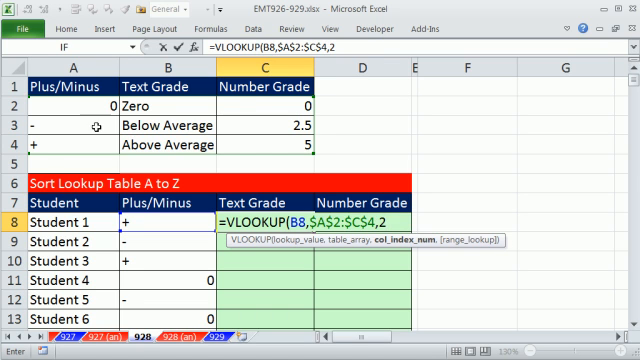
pyautogui.moveTo(180, 352)
pyautogui.write(')')
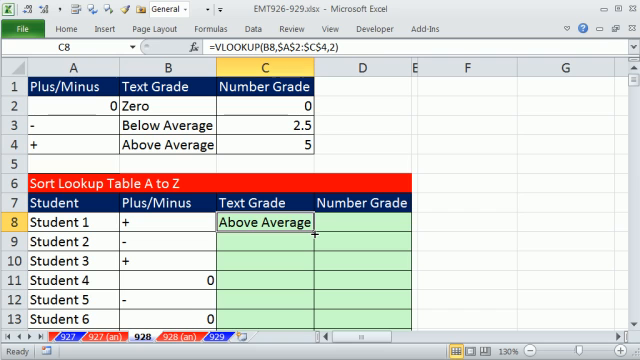
# Copy the text-grade formula down all students and enter =VLOOKUP(B8,$A$2:$C$4,2) for the Number Grade column.
pyautogui.moveTo(272, 222); pyautogui.dragTo(272, 318)
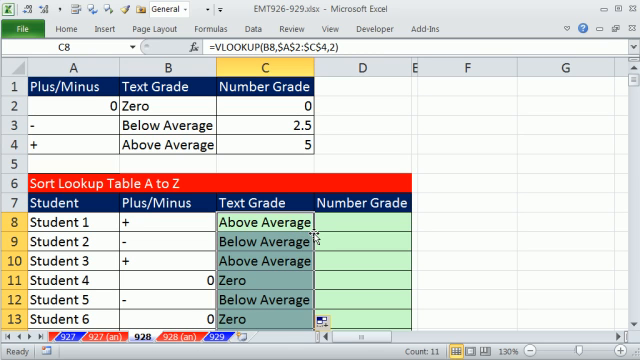
pyautogui.moveTo(276, 228)
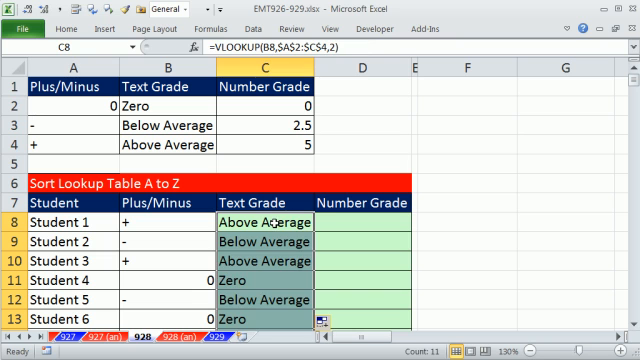
pyautogui.click(364, 222)
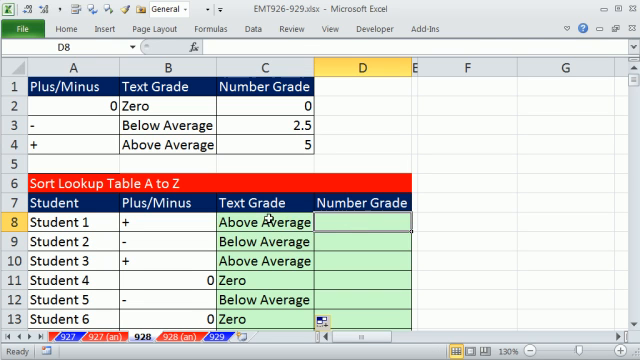
pyautogui.write('=VLOOKUP(B8,$A$2:$C$4,2)')
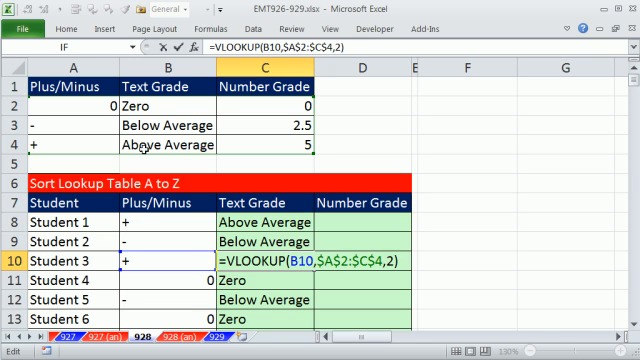
pyautogui.click(272, 218)
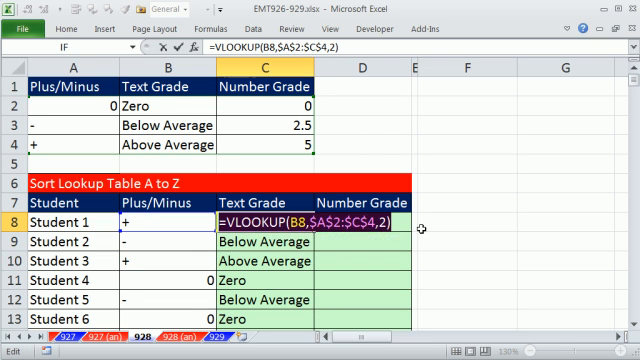
pyautogui.press('Return')
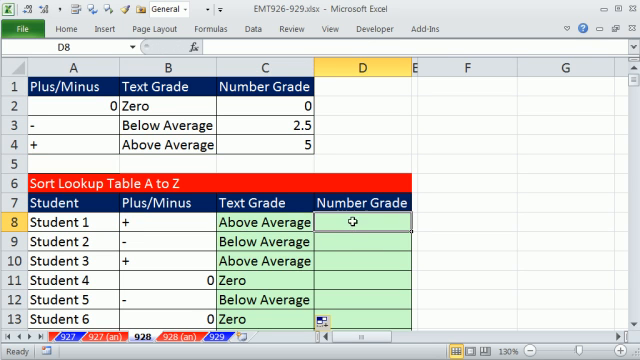
pyautogui.moveTo(372, 288)
pyautogui.write('=VLOOKUP(B8,$A$2:$C$4,2')
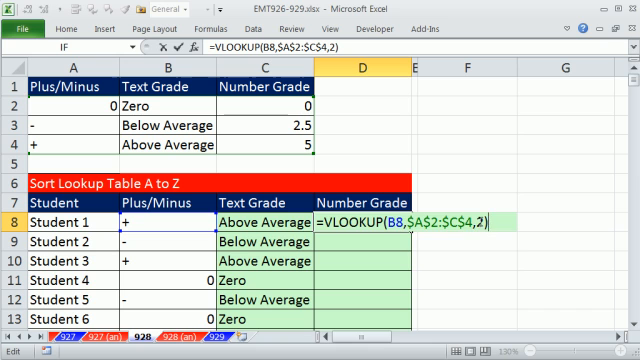
# Change the column index to 3 and enter the number-grade formula in every selected cell.
pyautogui.write('3')
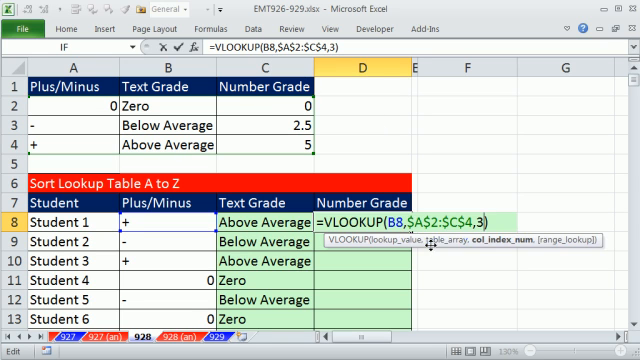
pyautogui.press('Return')
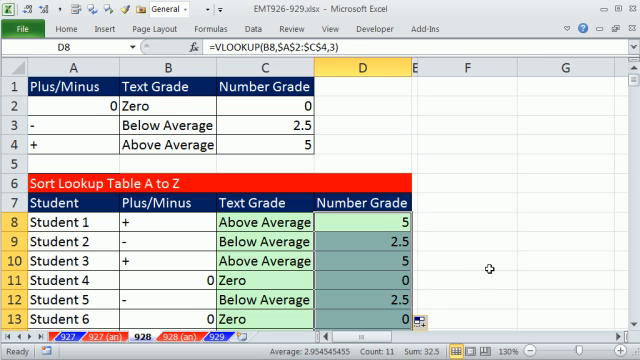
pyautogui.scroll(-3)
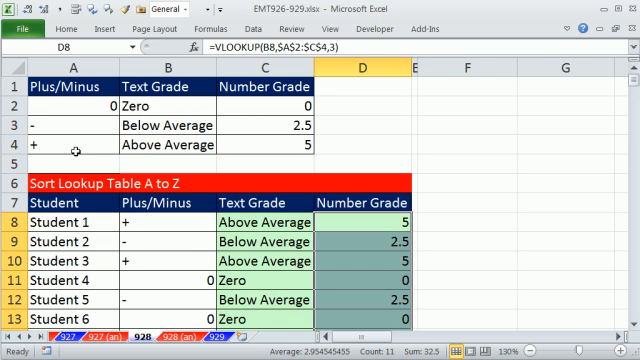
# Sort the second lookup table largest to smallest and select the first student's text-grade cell.
pyautogui.scroll(-3)
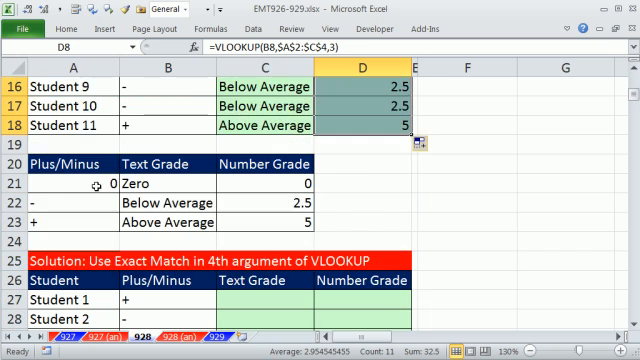
pyautogui.scroll(-3)
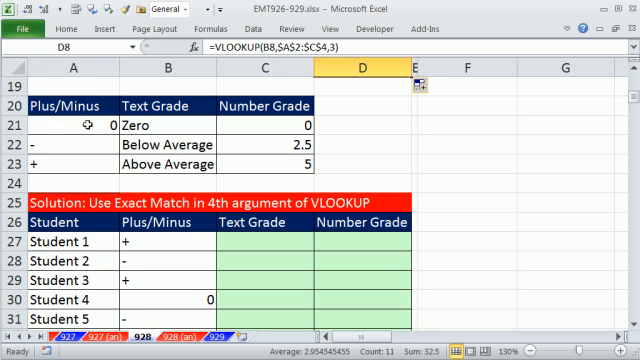
pyautogui.rightClick(60, 120)
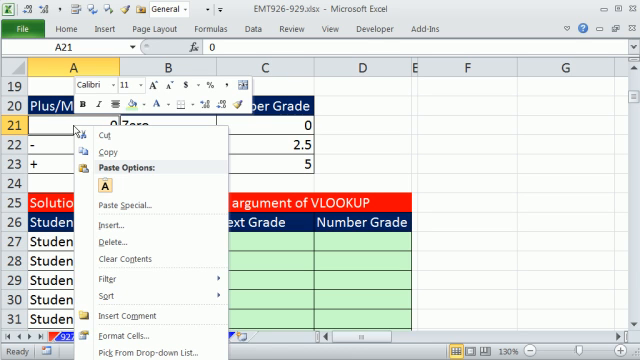
pyautogui.moveTo(96, 290)
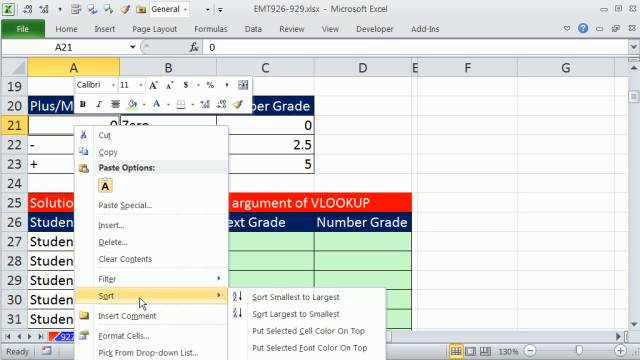
pyautogui.moveTo(300, 320)
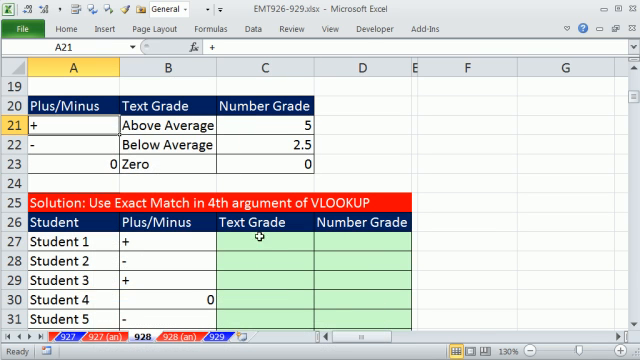
pyautogui.click(268, 248)
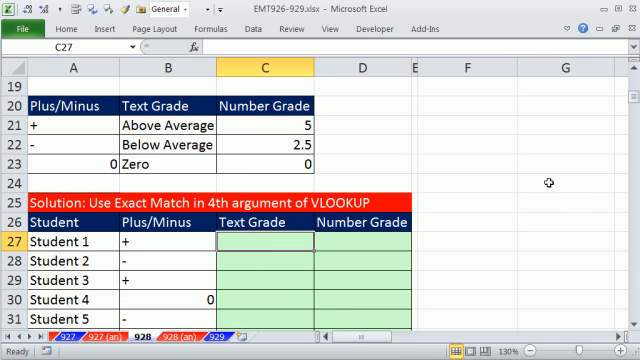
# Enter =VLOOKUP(B27,$A$21:$C$23,2,0) with FALSE exact match for all students' text grades.
pyautogui.write('=vl')
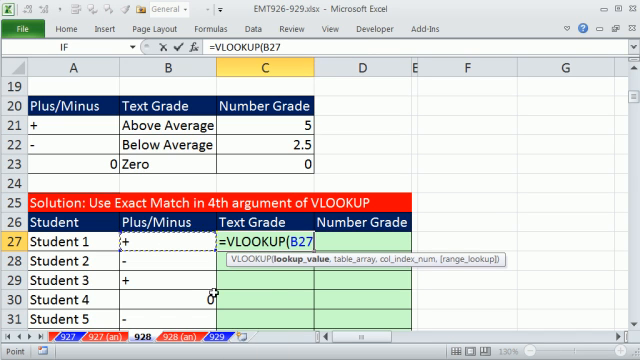
pyautogui.write(',$A$21:$C$23')
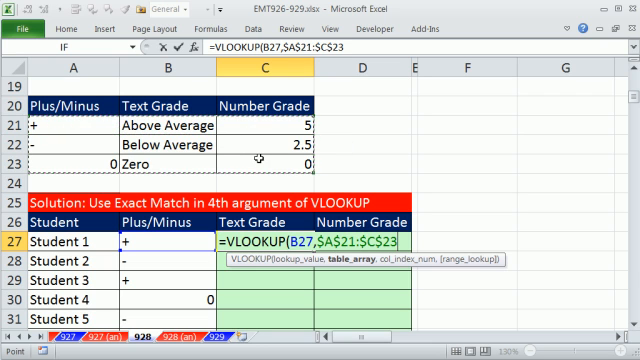
pyautogui.write(',')
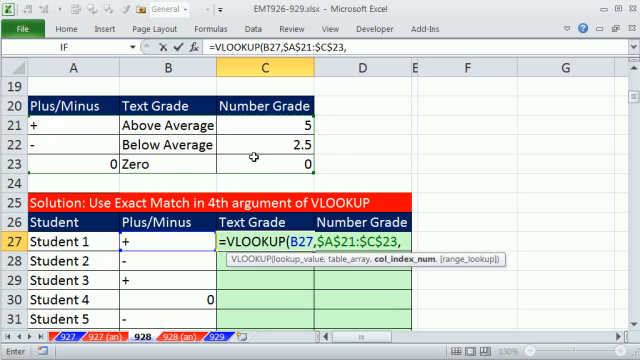
pyautogui.write('2,')
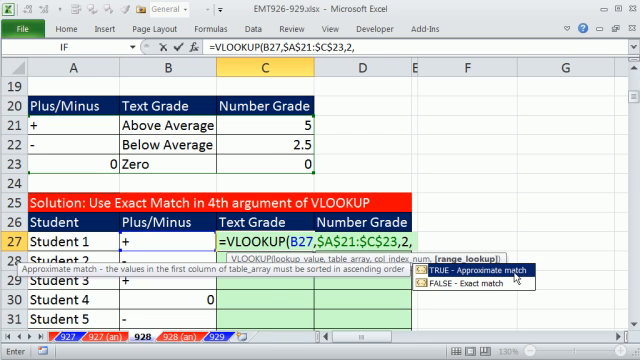
pyautogui.moveTo(444, 288)
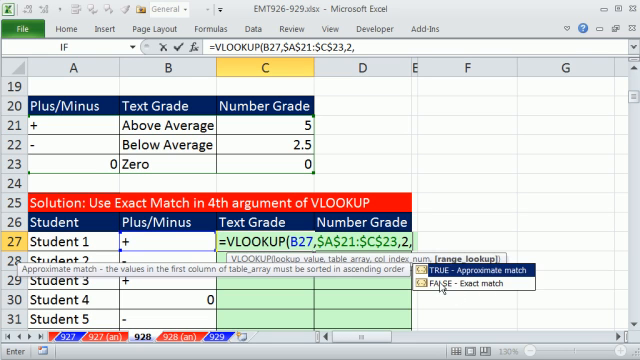
pyautogui.write('FA')
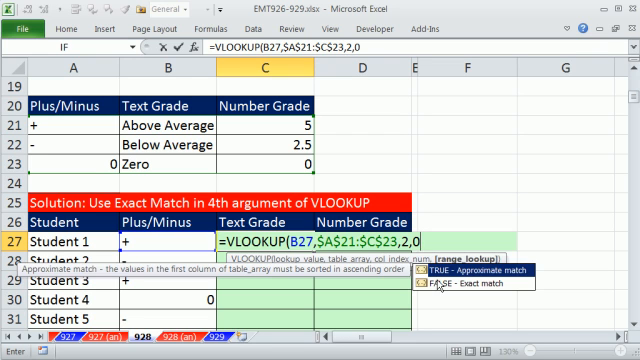
pyautogui.press('Return')
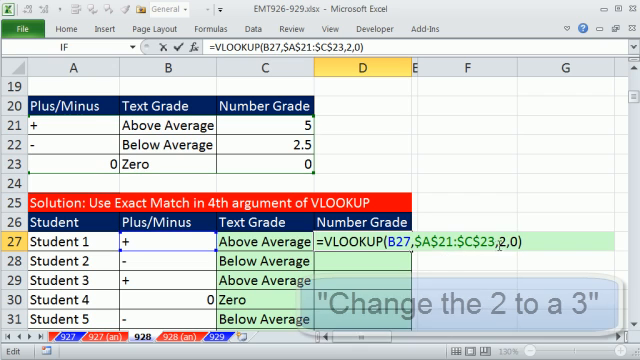
# Enter =VLOOKUP(B27,$A$21:$C$23,3,0) for every student's number grade and scroll to check.
pyautogui.write('3')
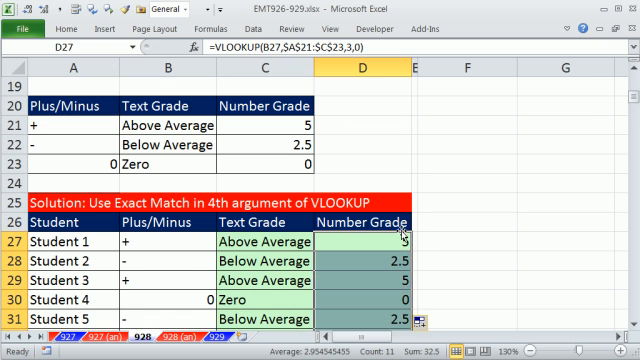
pyautogui.scroll(-3)
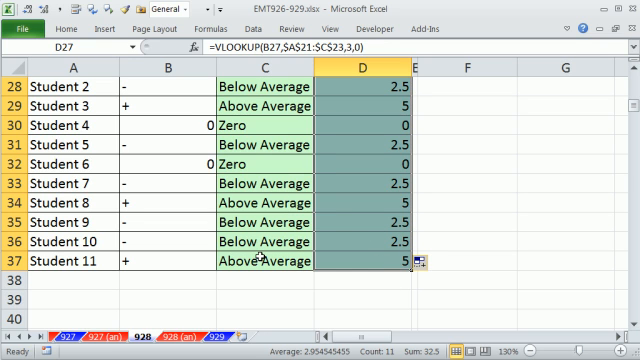
pyautogui.moveTo(372, 222)
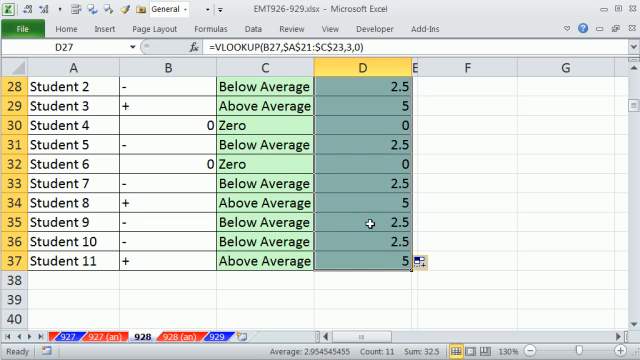